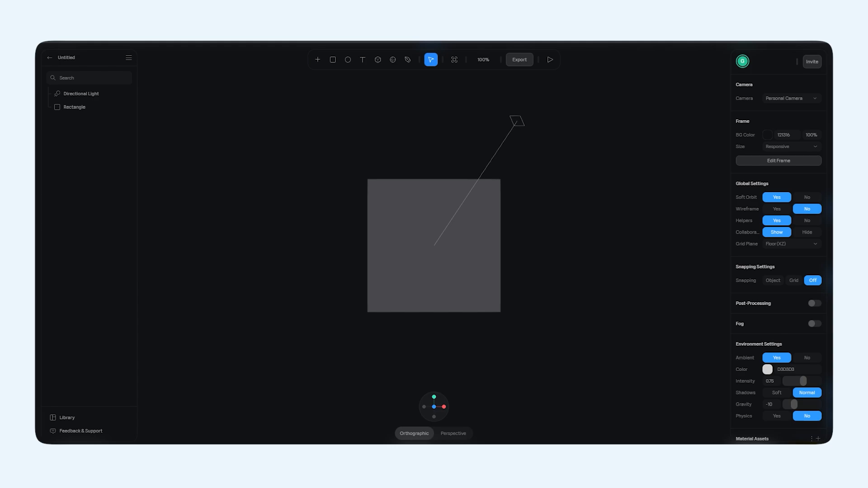
pyautogui.moveTo(643, 180)
pyautogui.write('D1DAF5')
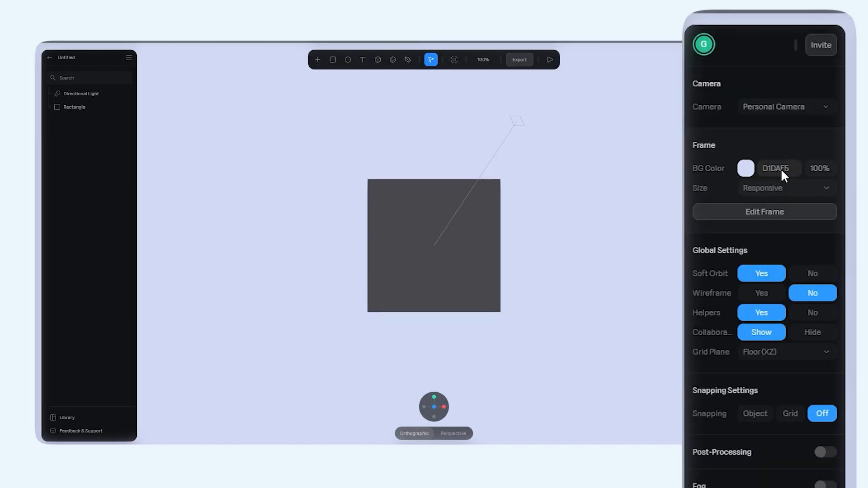
pyautogui.moveTo(797, 484)
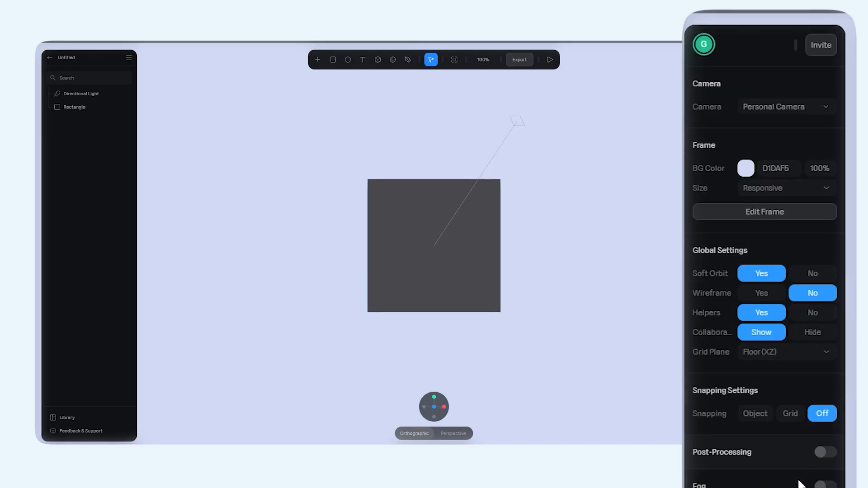
# Switch the grid plane off and select the Rectangle layer
pyautogui.click(785, 352)
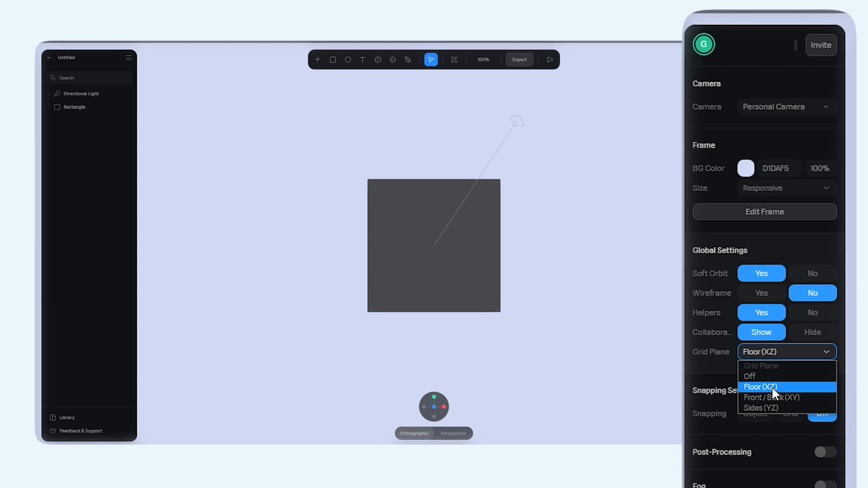
pyautogui.click(750, 376)
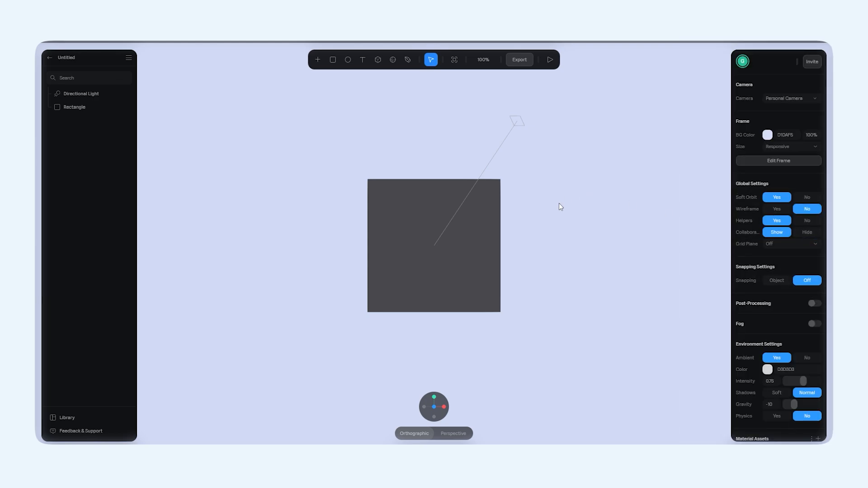
pyautogui.click(74, 106)
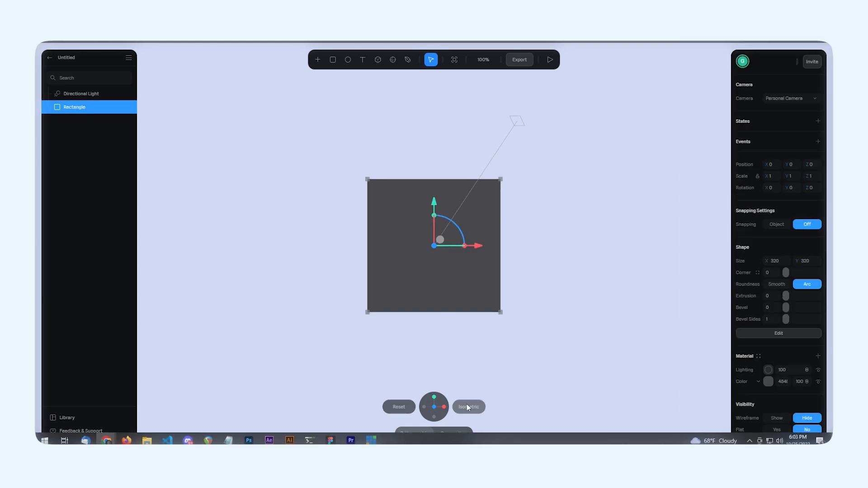
# Switch to isometric view and make the rectangle 253 × 538 with rounded corners
pyautogui.click(468, 407)
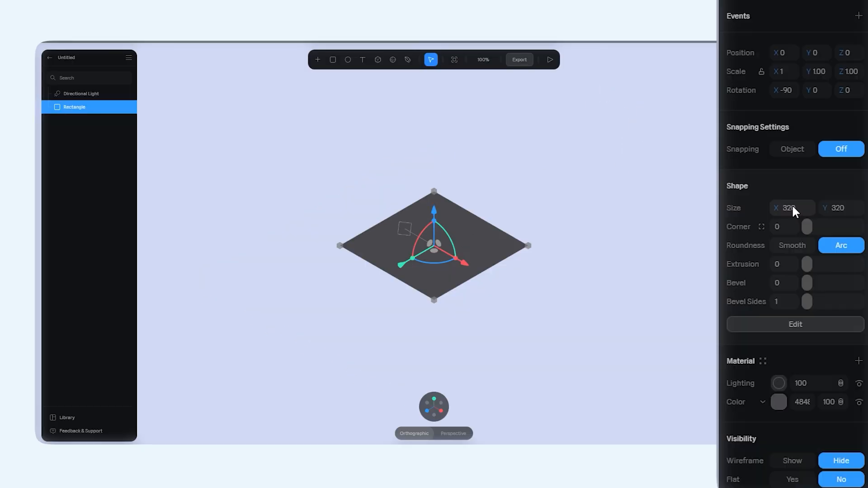
pyautogui.click(792, 208)
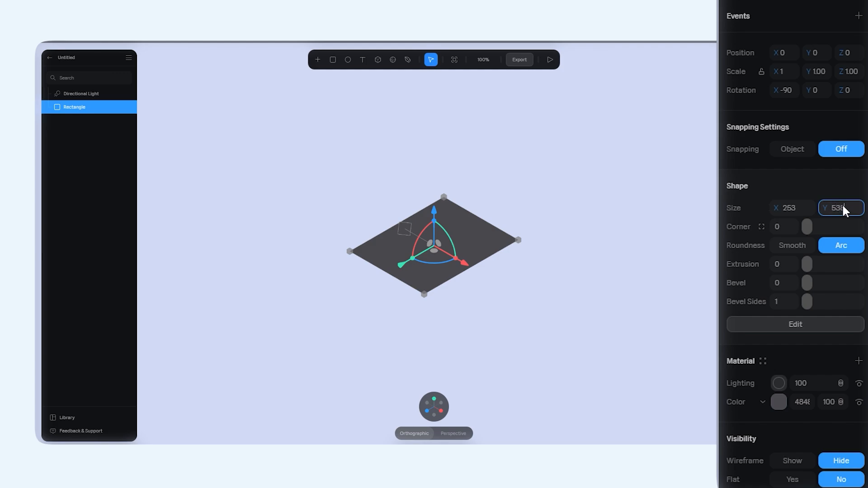
pyautogui.click(784, 226)
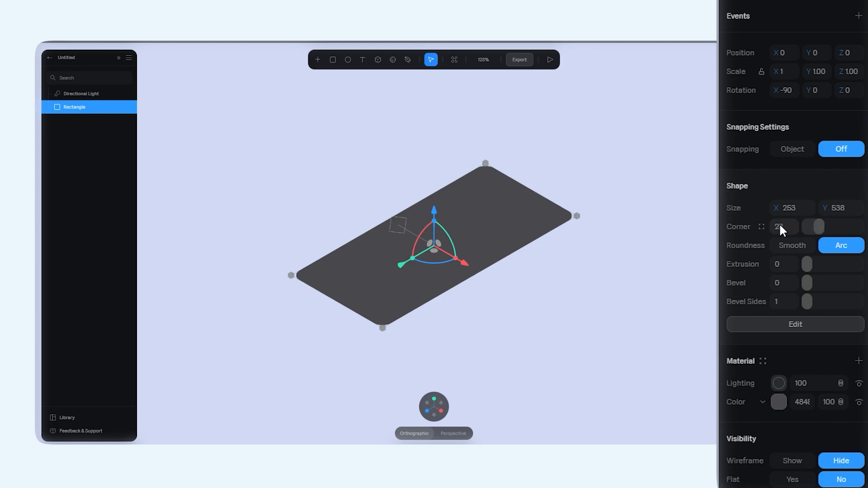
pyautogui.click(784, 264)
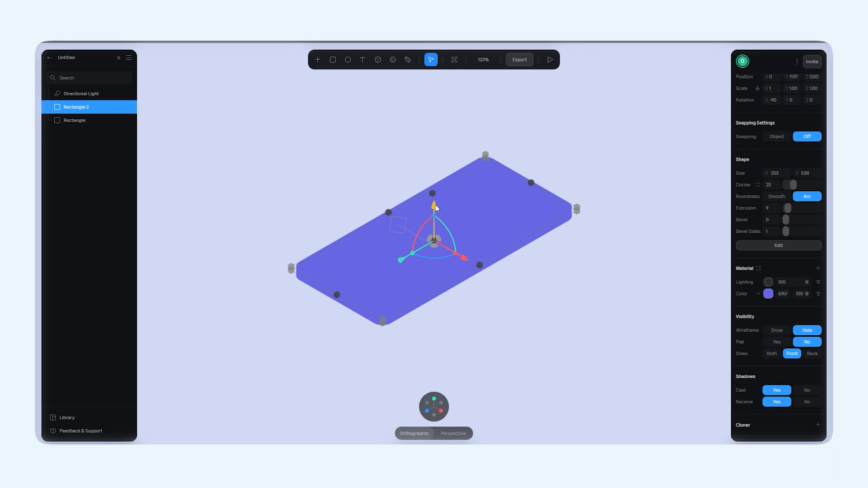
# Set the base slab's extrusion to 0 and give a copy an app-screen Image material layer
pyautogui.click(771, 207)
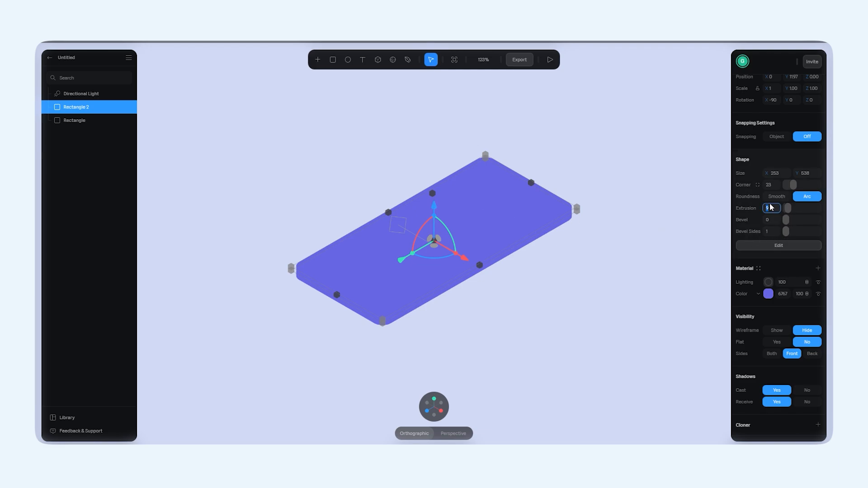
pyautogui.write('0')
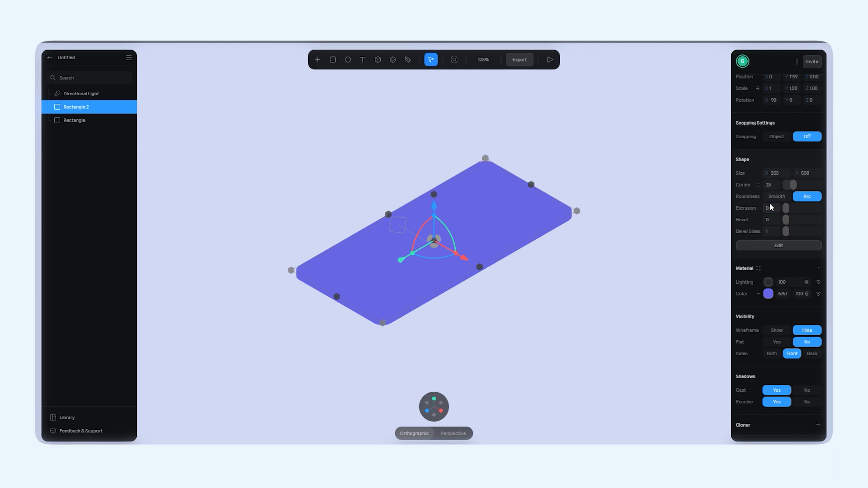
pyautogui.click(746, 294)
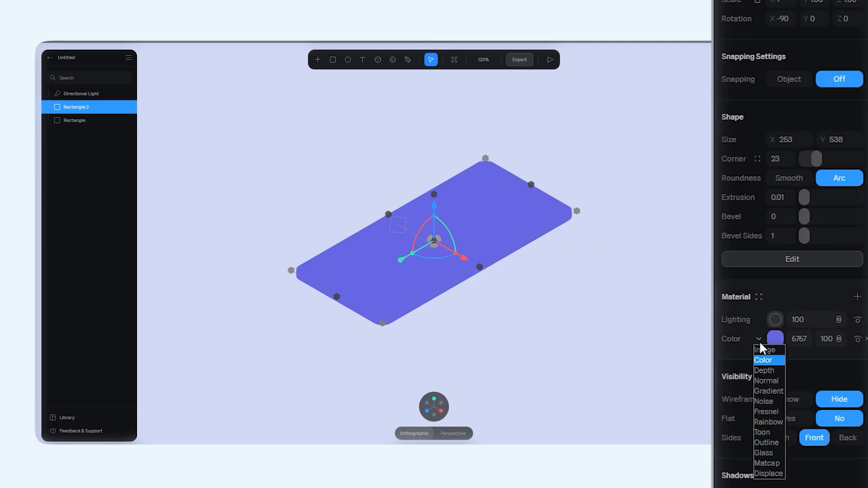
pyautogui.click(765, 350)
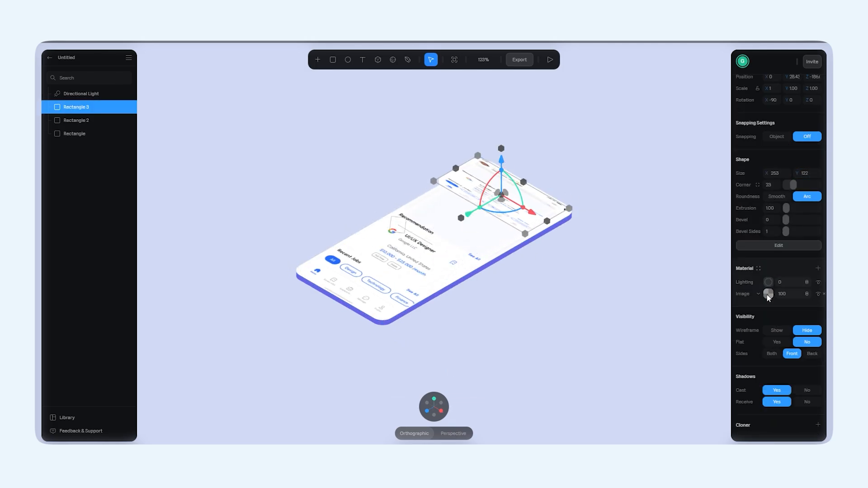
pyautogui.click(767, 294)
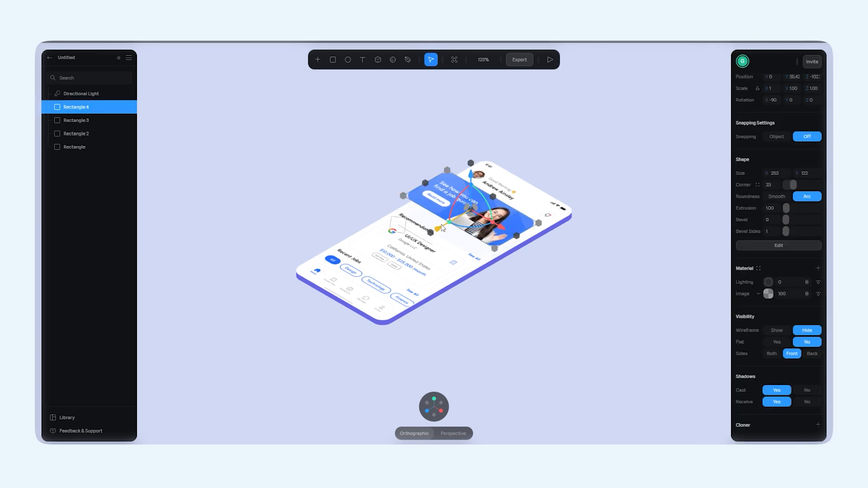
# Lift the job-card copy above the phone, position it and resize it
pyautogui.moveTo(443, 227); pyautogui.dragTo(575, 211)
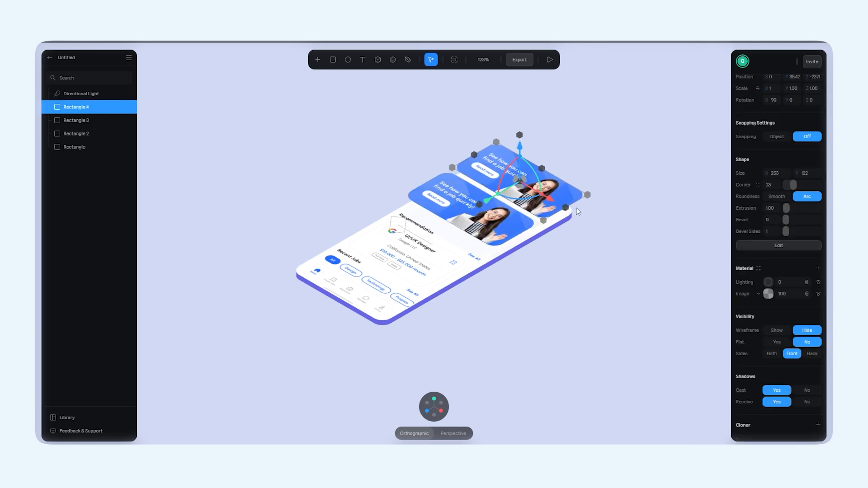
pyautogui.moveTo(567, 207); pyautogui.dragTo(547, 201)
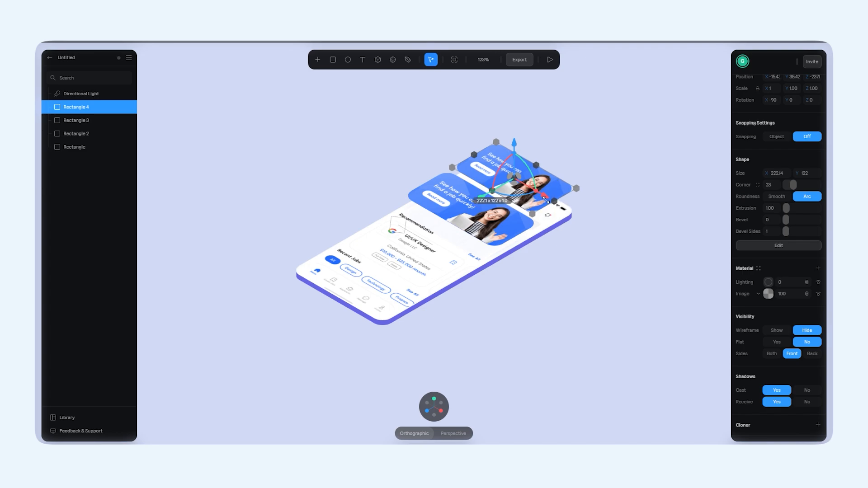
pyautogui.moveTo(546, 198); pyautogui.dragTo(466, 180)
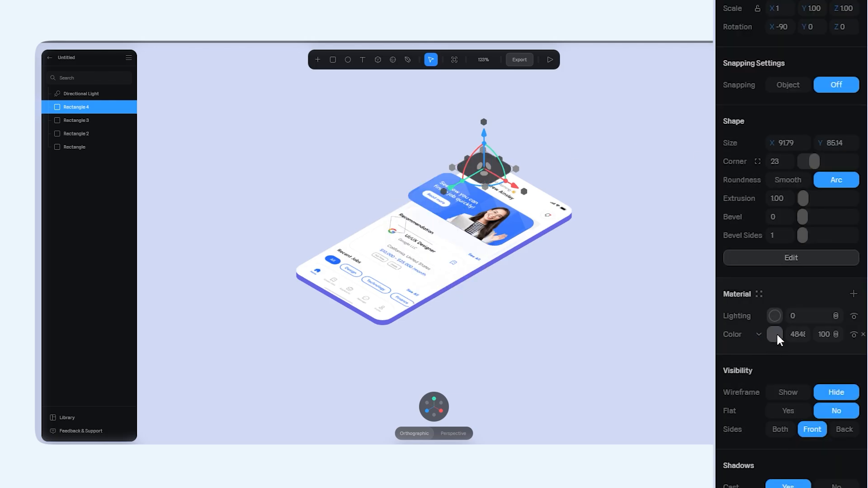
# Make the new shape white and add a Glass material layer to it
pyautogui.click(774, 334)
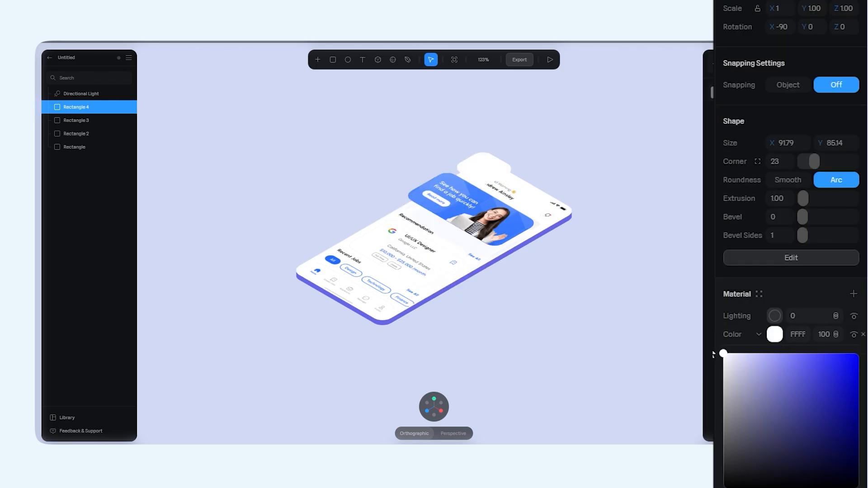
pyautogui.click(759, 316)
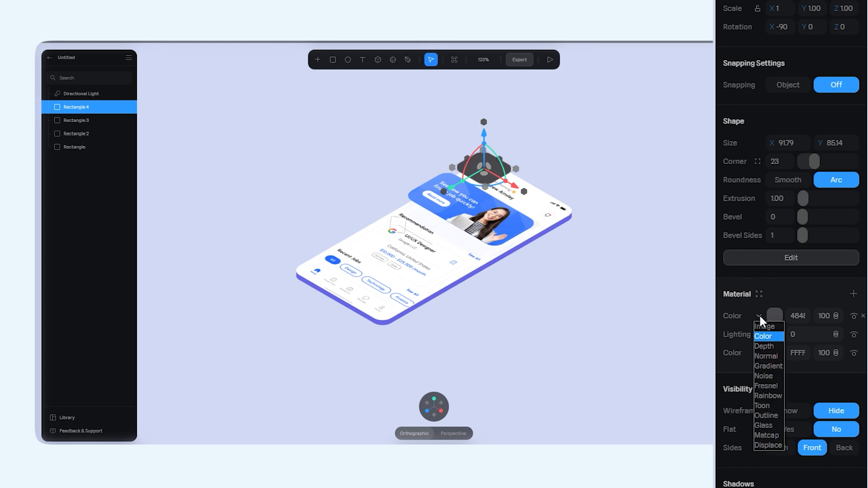
pyautogui.click(763, 425)
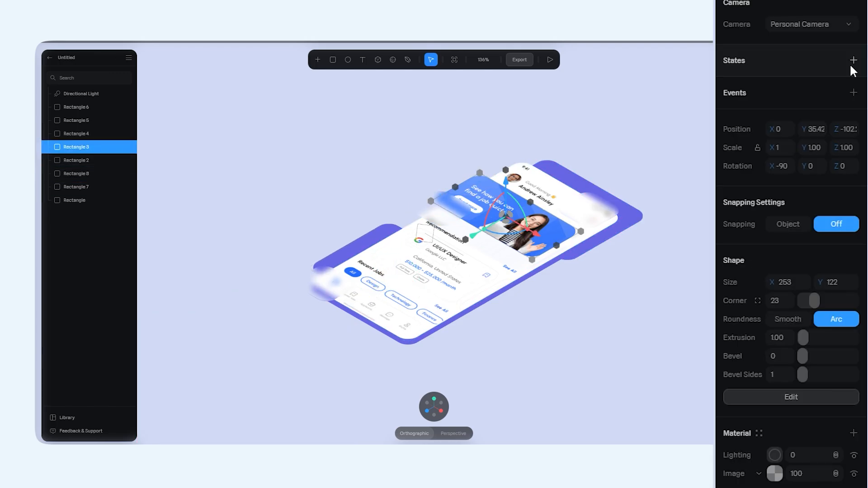
# Give Rectangle 3 a second state and a Start event Transition, then preview and exit
pyautogui.click(853, 60)
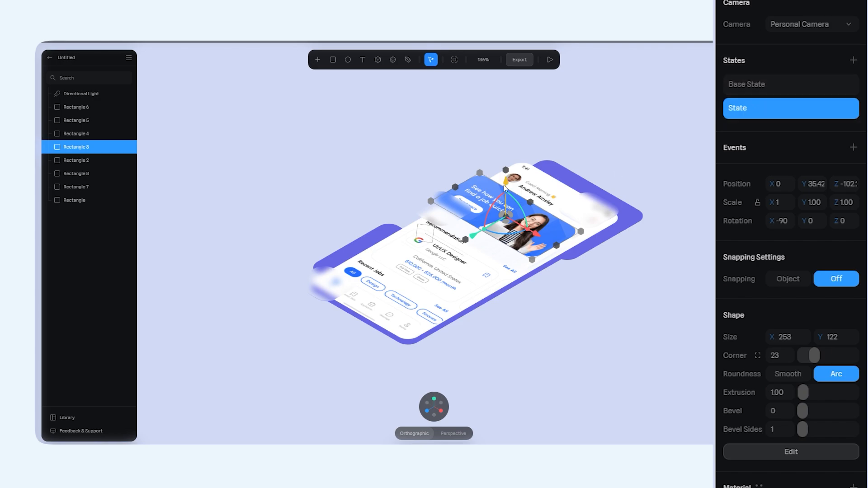
pyautogui.click(775, 84)
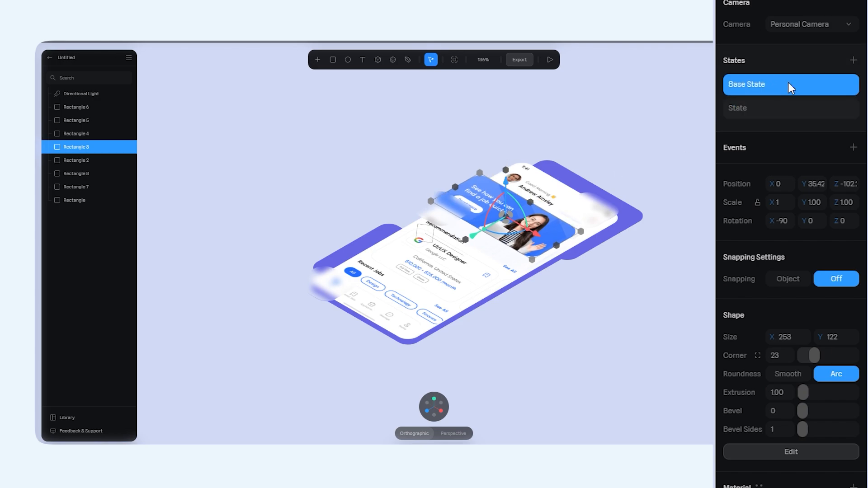
pyautogui.click(791, 108)
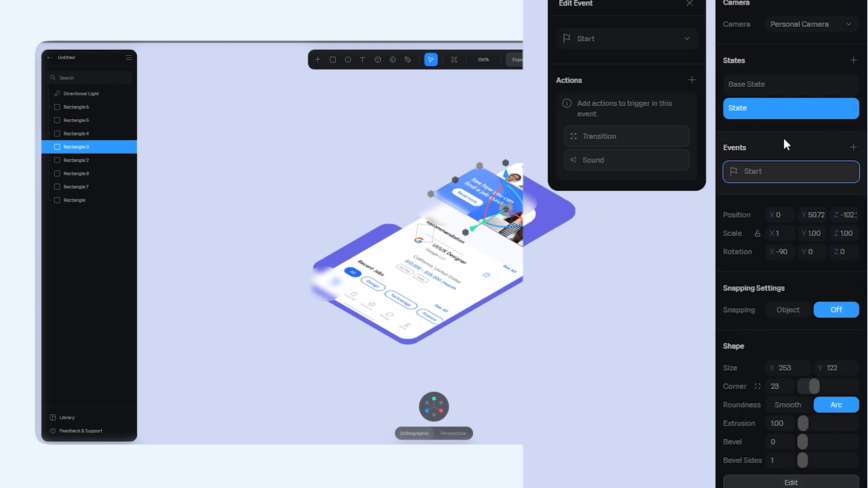
pyautogui.click(598, 137)
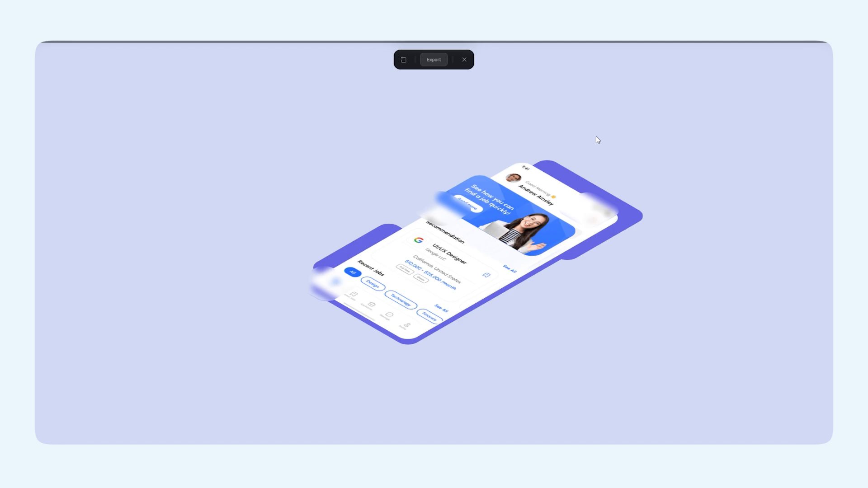
pyautogui.click(463, 60)
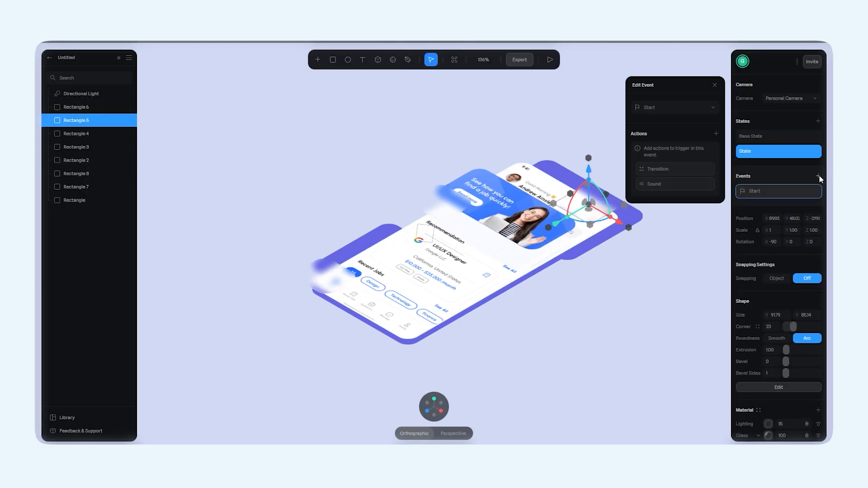
# Select Rectangle 4, give it a looping ping-pong Start transition, then deselect it
pyautogui.click(76, 134)
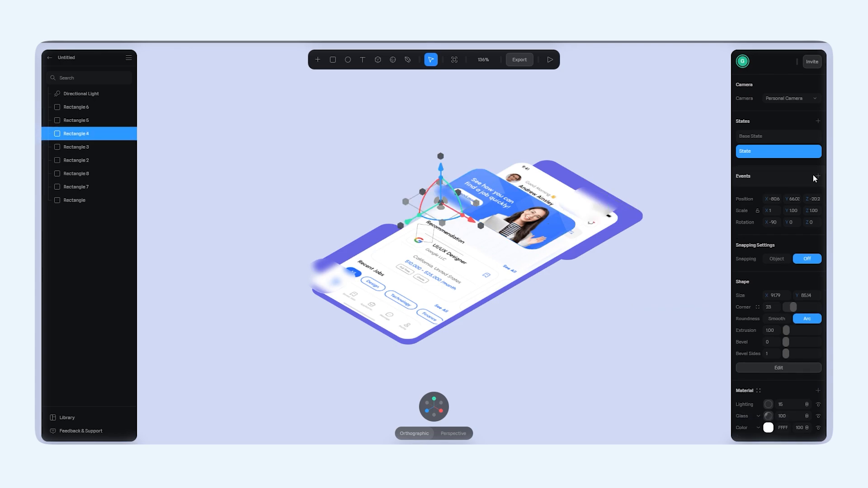
pyautogui.click(818, 176)
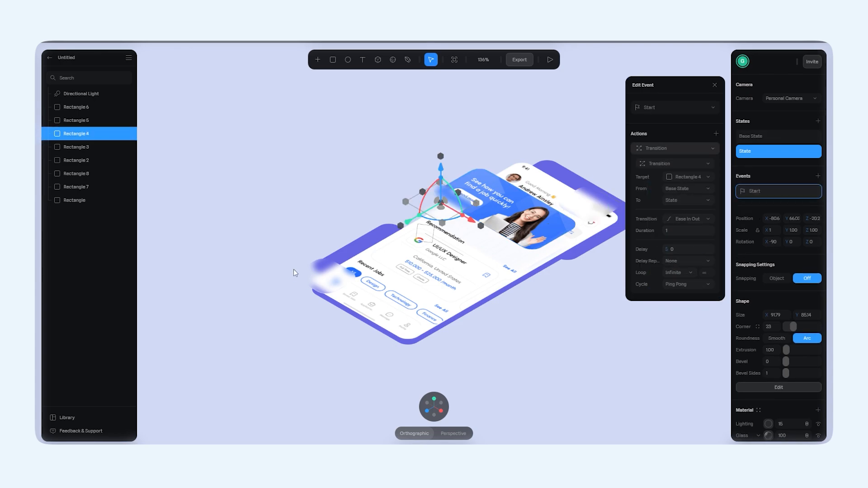
pyautogui.click(76, 106)
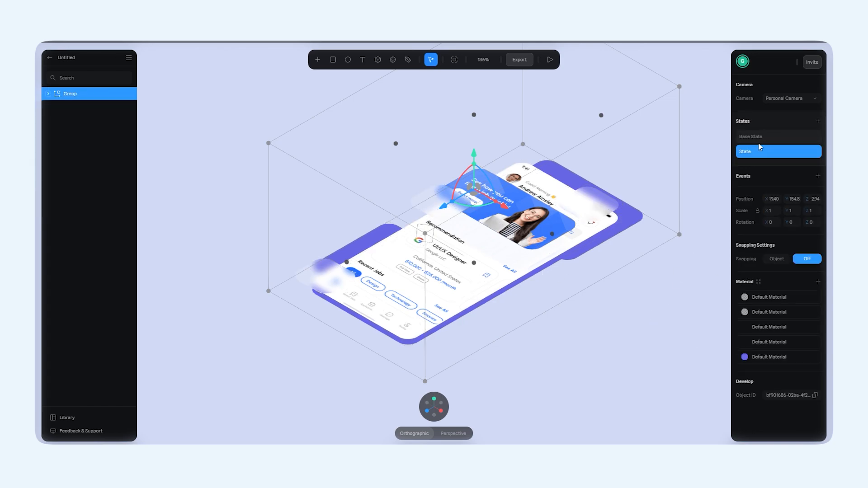
# Give the Group a Start event Transition with Spring easing and mass 3, then preview
pyautogui.click(819, 121)
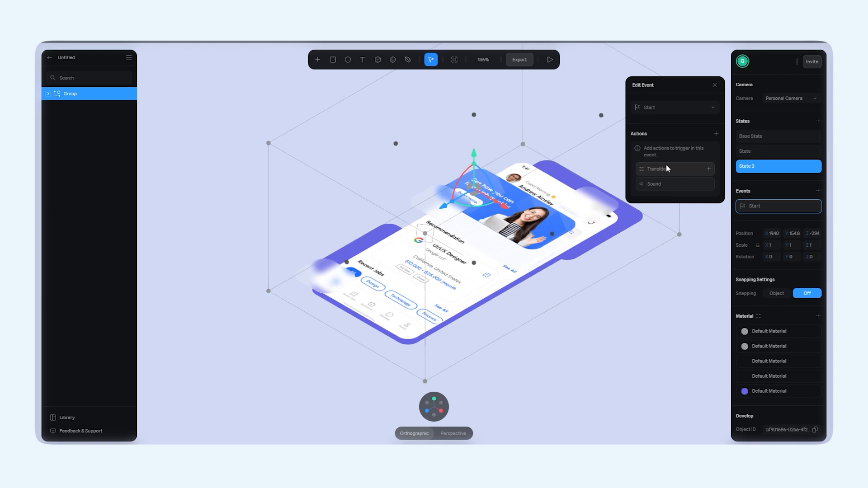
pyautogui.click(658, 169)
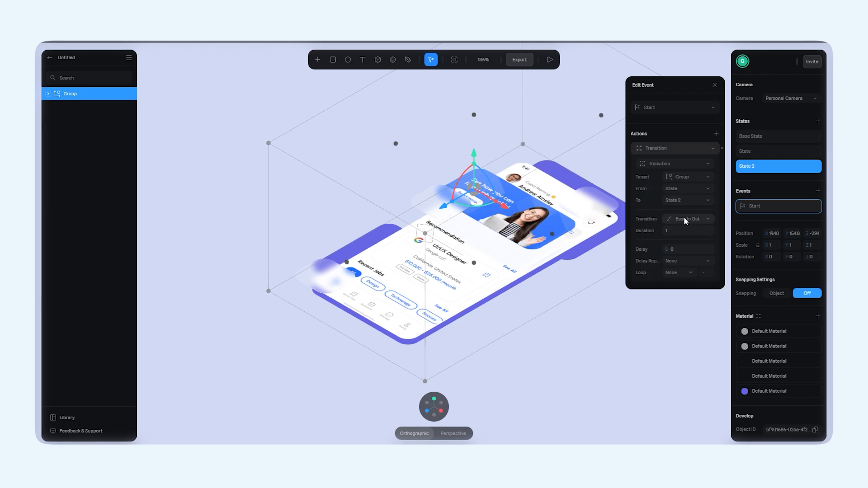
pyautogui.click(688, 219)
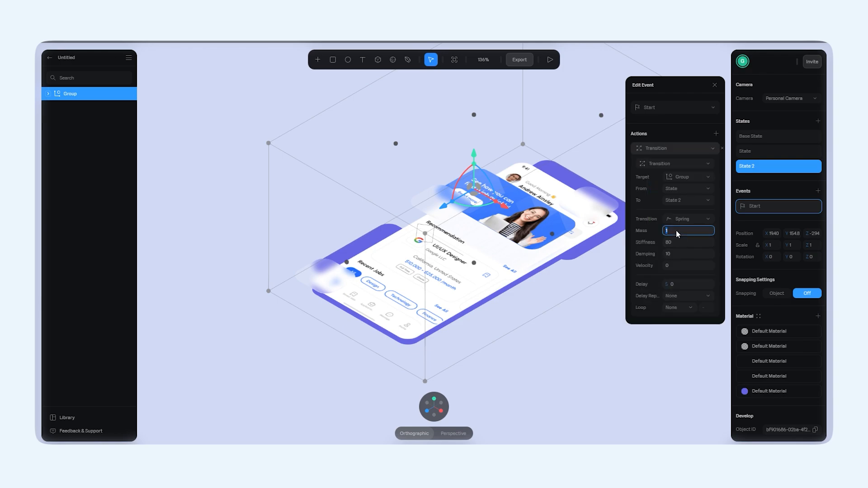
pyautogui.write('3')
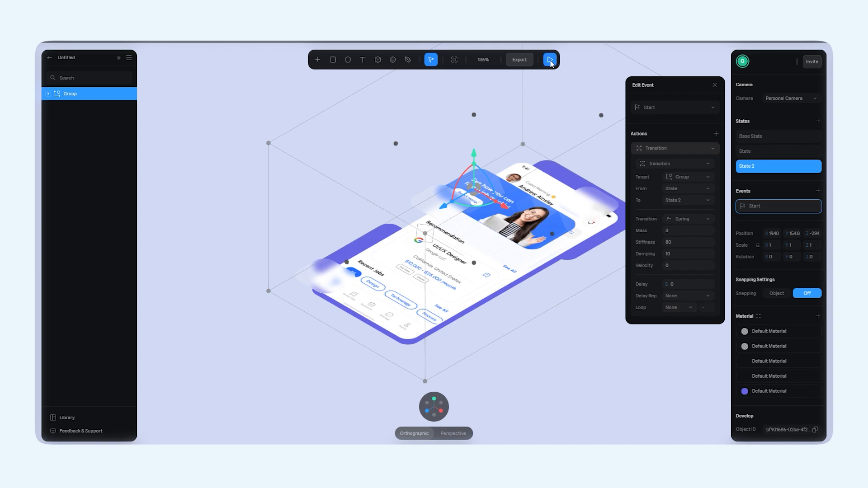
pyautogui.click(549, 59)
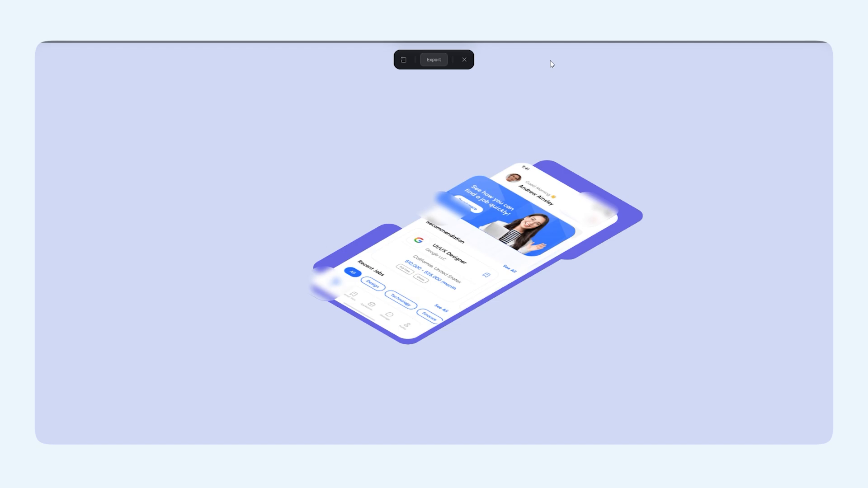
# Leave the preview and copy the scene's Public URL embed code from Export
pyautogui.click(464, 60)
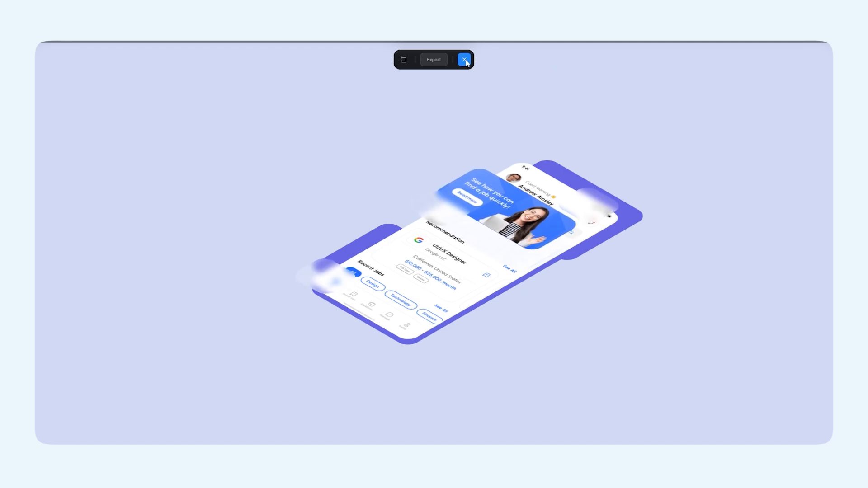
pyautogui.click(464, 59)
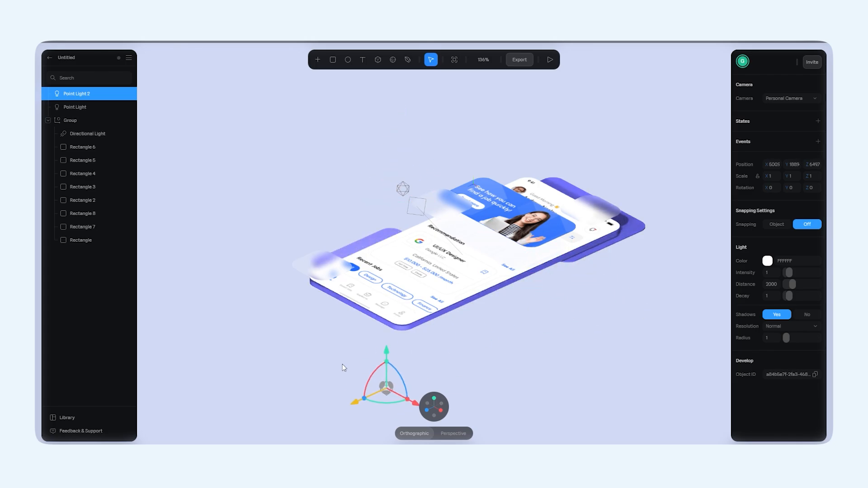
pyautogui.click(518, 59)
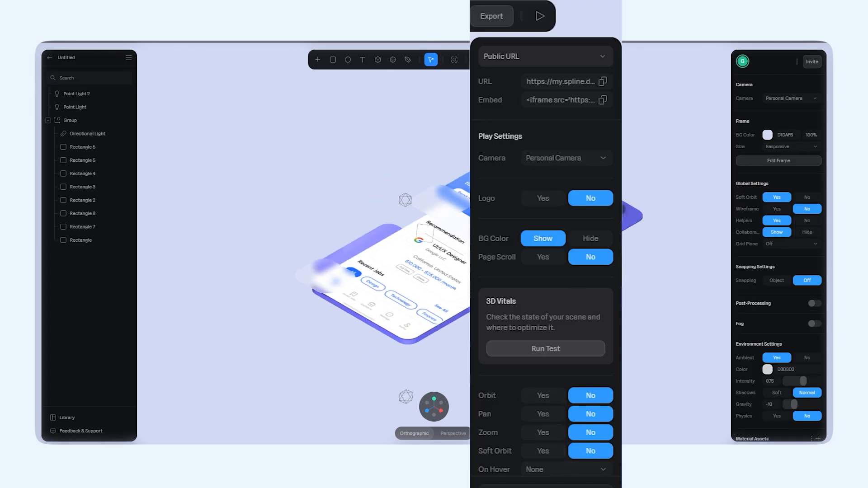
pyautogui.click(603, 101)
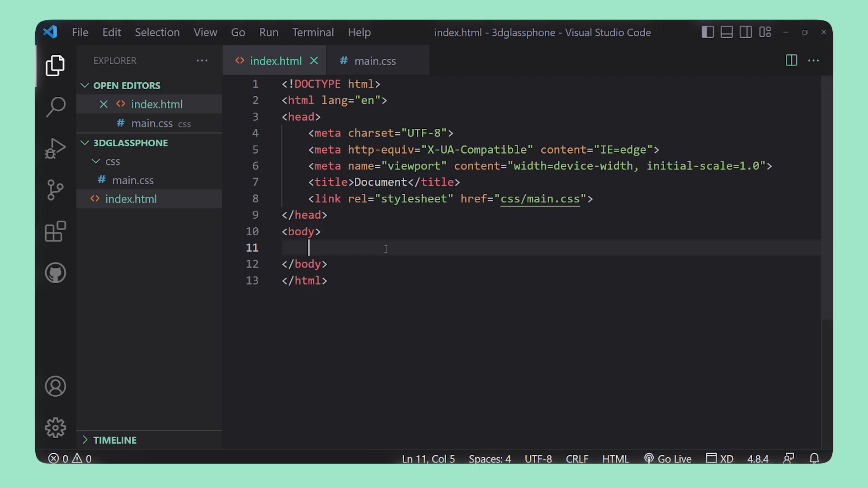
# Add a header with a subhead paragraph reading 'Case Study' to index.html's body
pyautogui.click(55, 65)
pyautogui.write('<header>')
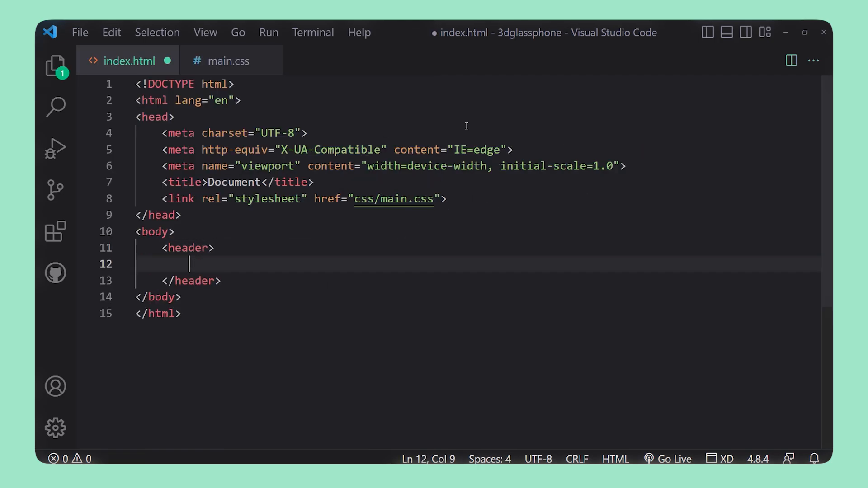
pyautogui.write('p.')
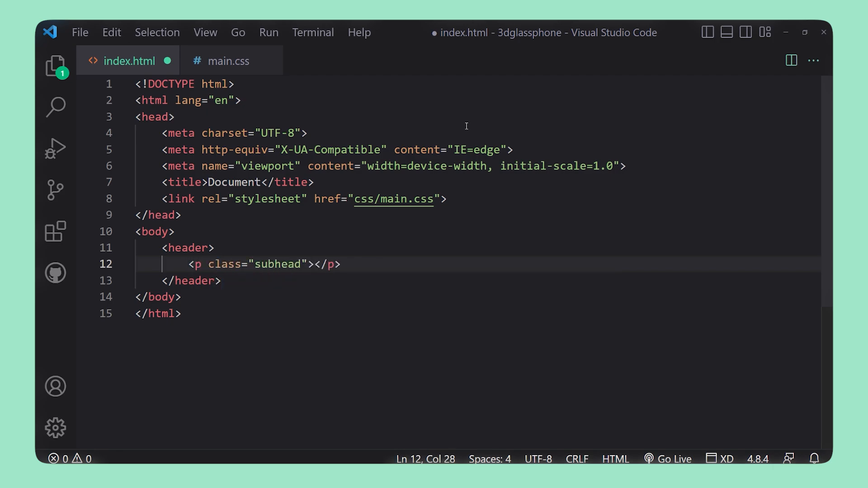
pyautogui.write('Case Study')
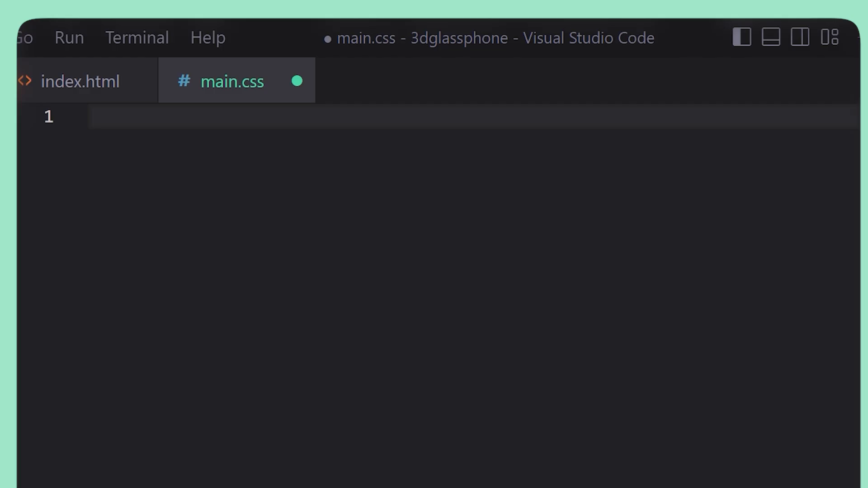
# Write the body and header rules in main.css and scroll further down the stylesheet
pyautogui.write('body {')
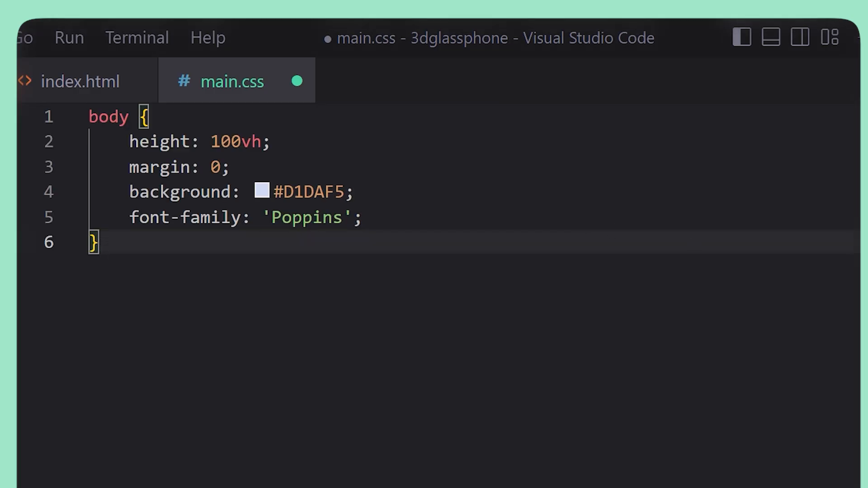
pyautogui.write('header {')
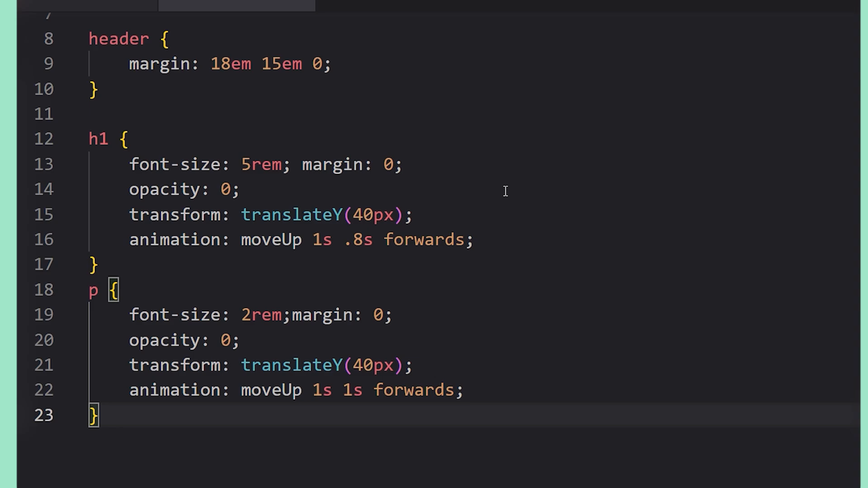
pyautogui.moveTo(613, 347)
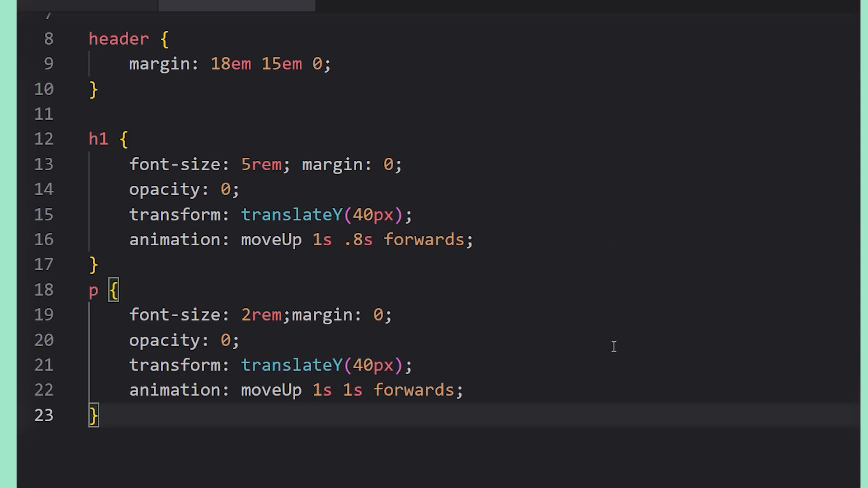
pyautogui.scroll(-3)
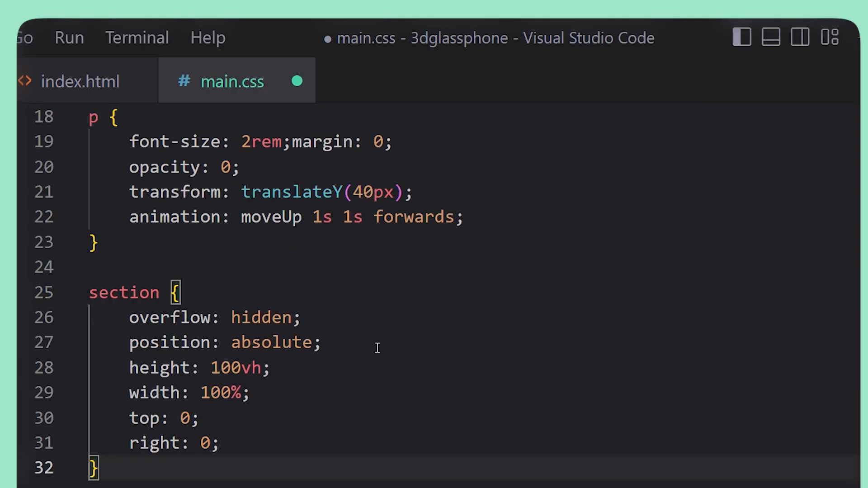
pyautogui.scroll(-3)
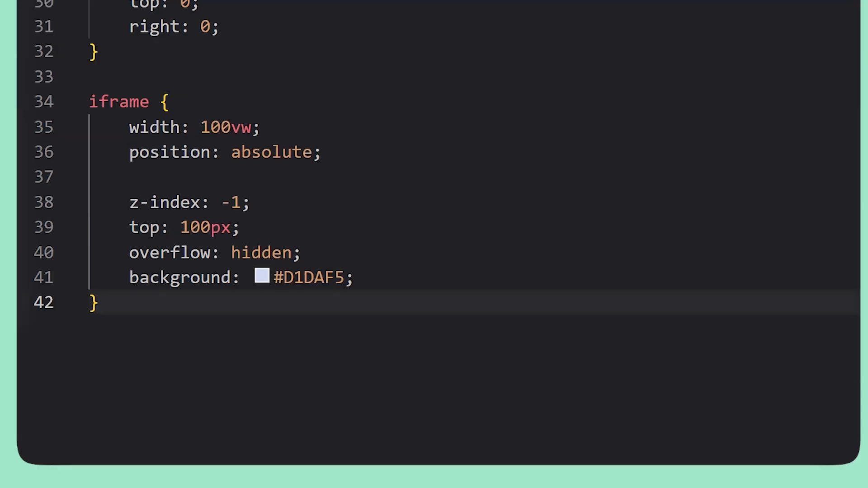